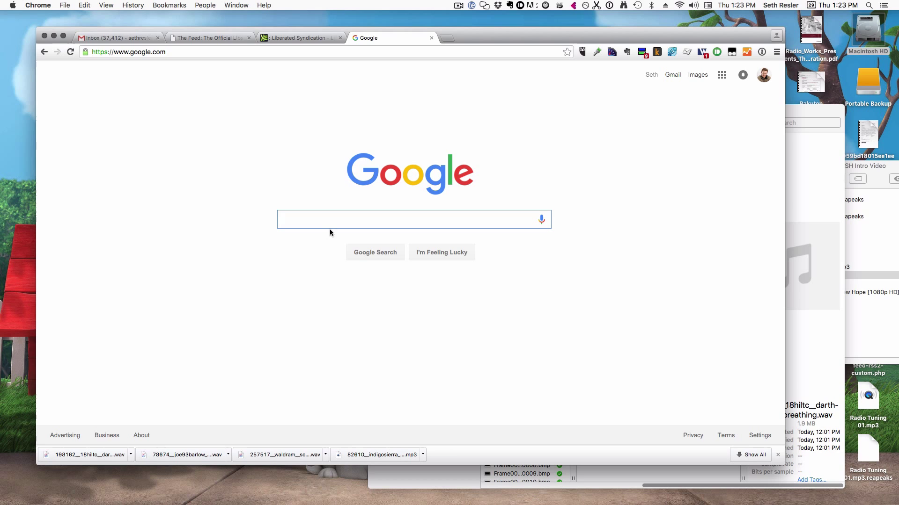
{"action": "mouse_move", "coordinate": [227, 118]}
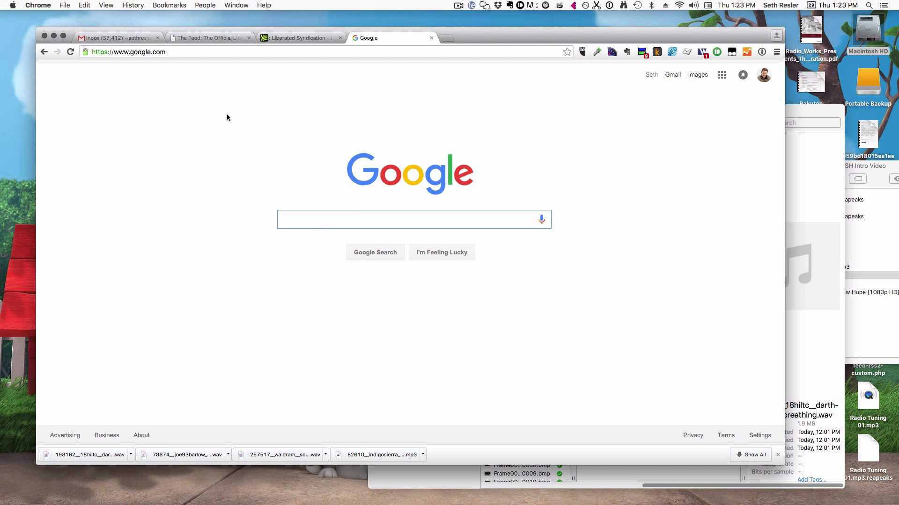
{"action": "mouse_move", "coordinate": [282, 44]}
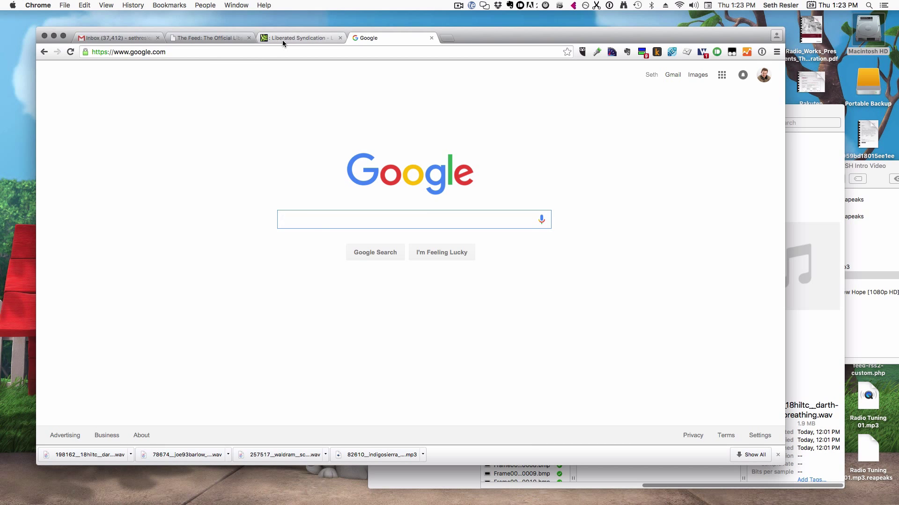
Check the Libsyn dashboard, then view The Feed blog's Google Play Music destination guide.
{"action": "left_click", "coordinate": [297, 37]}
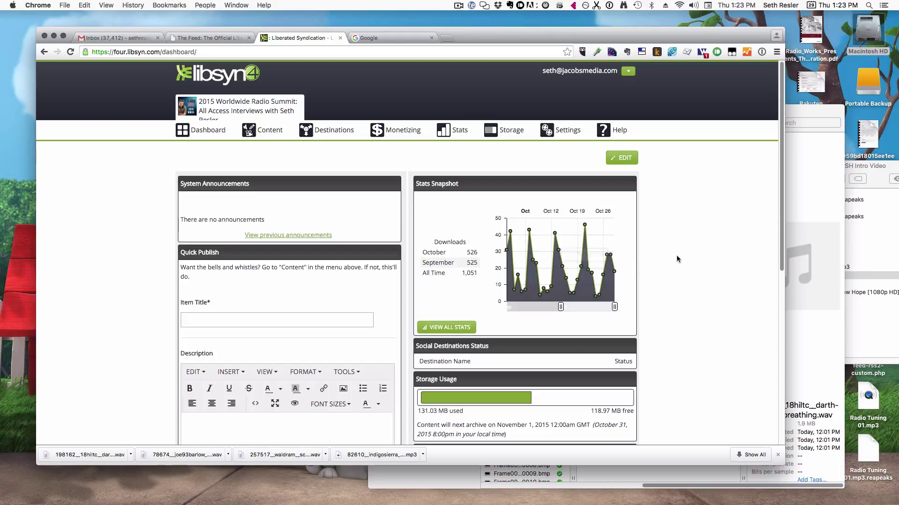
{"action": "mouse_move", "coordinate": [259, 256]}
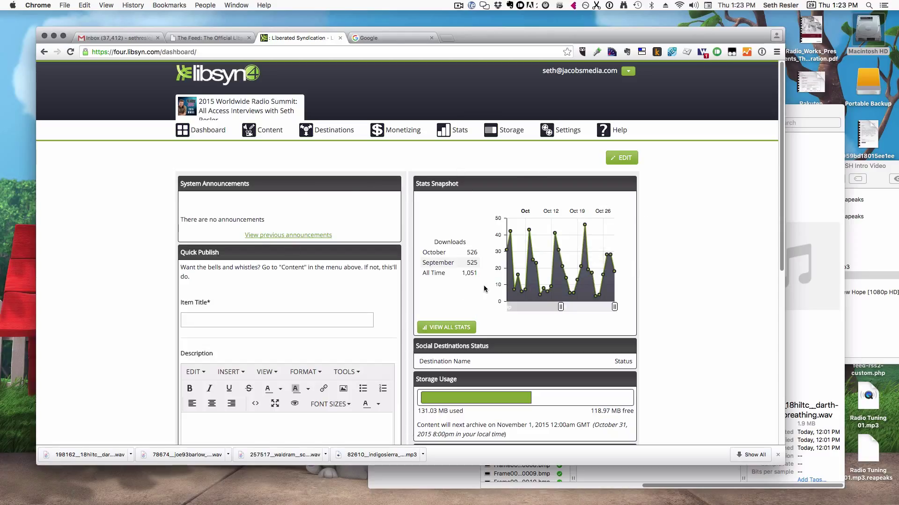
{"action": "mouse_move", "coordinate": [297, 183]}
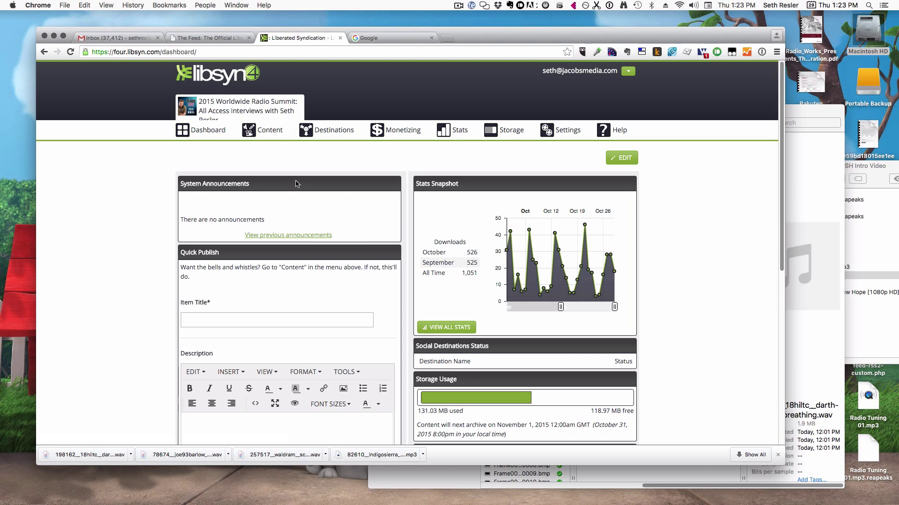
{"action": "left_click", "coordinate": [209, 37]}
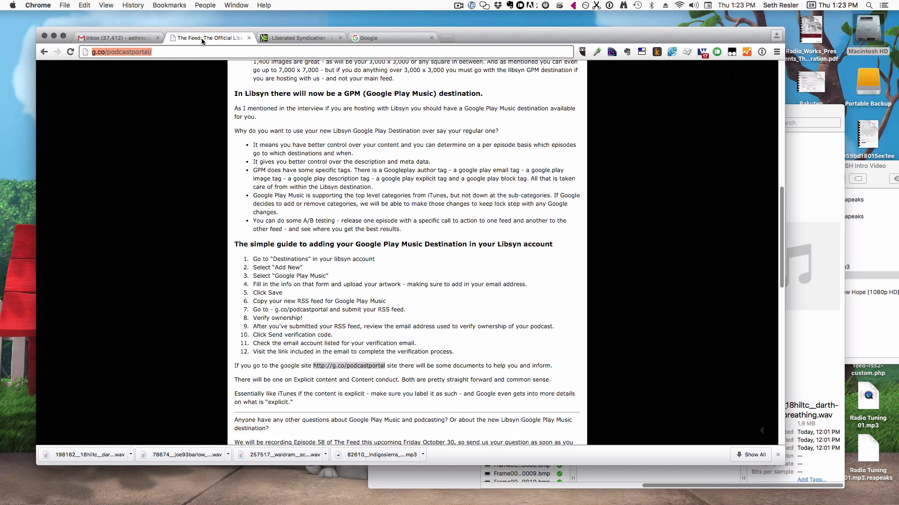
{"action": "mouse_move", "coordinate": [265, 302]}
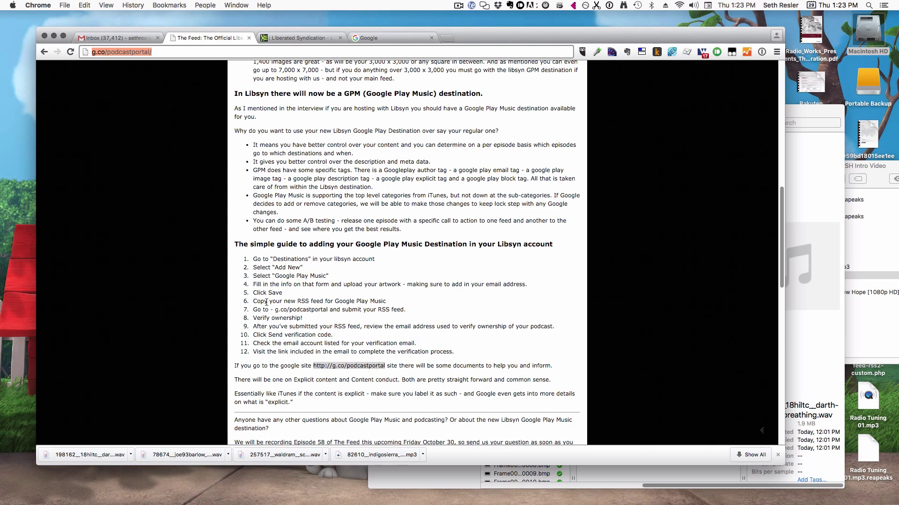
{"action": "mouse_move", "coordinate": [298, 30]}
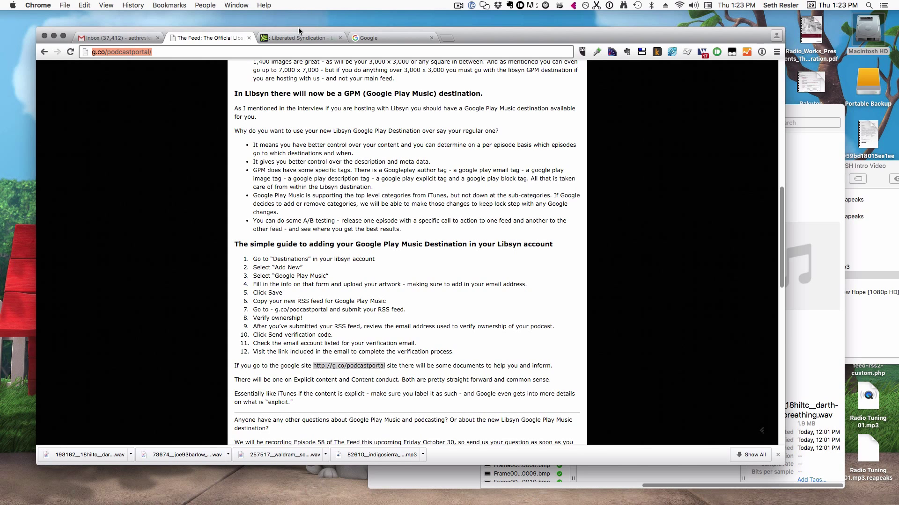
From Destinations > Add New, start a new Google Play destination for the podcast.
{"action": "left_click", "coordinate": [298, 37]}
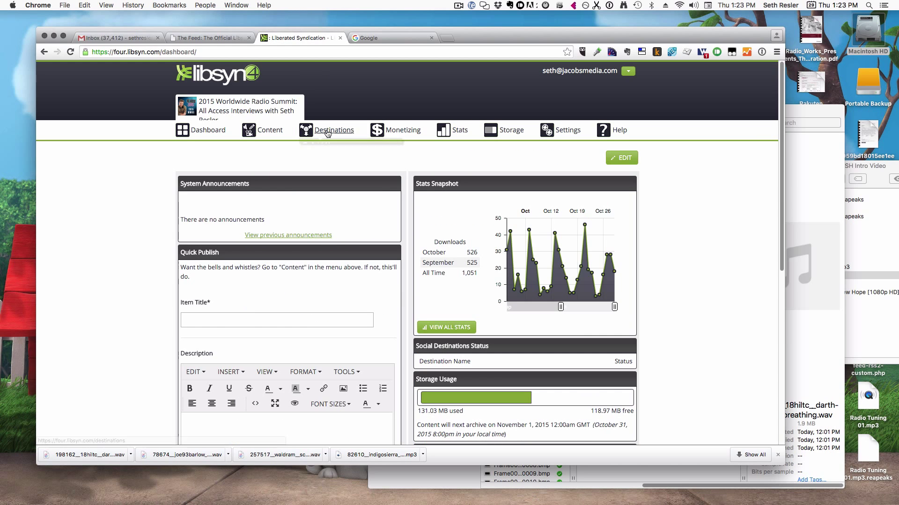
{"action": "left_click", "coordinate": [333, 129]}
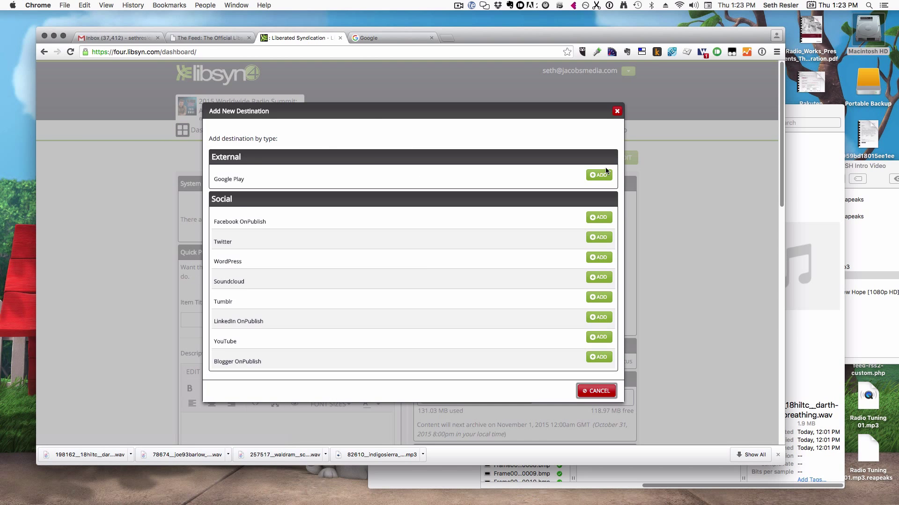
{"action": "left_click", "coordinate": [598, 175]}
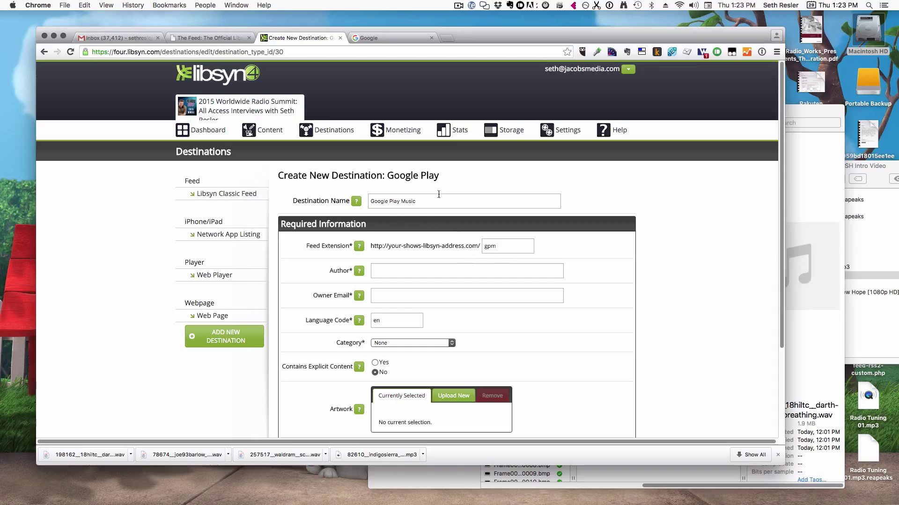
{"action": "mouse_move", "coordinate": [516, 275]}
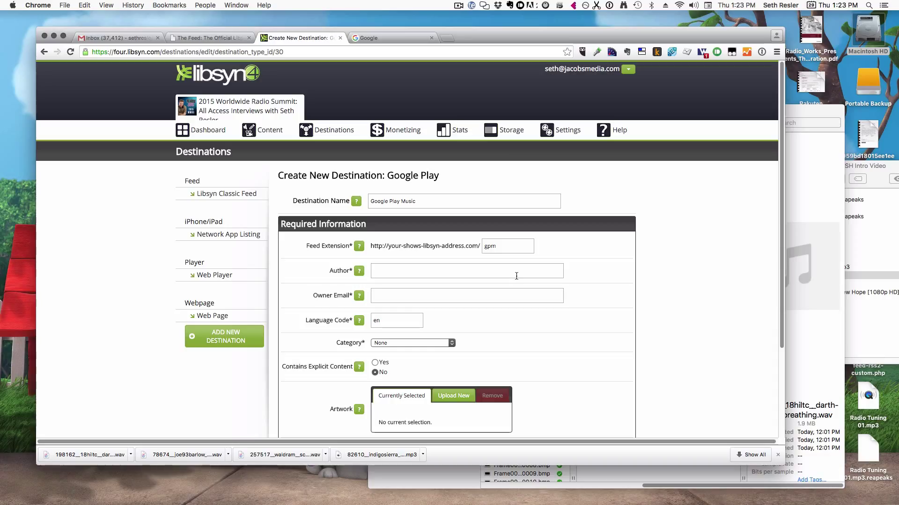
{"action": "left_click", "coordinate": [466, 270]}
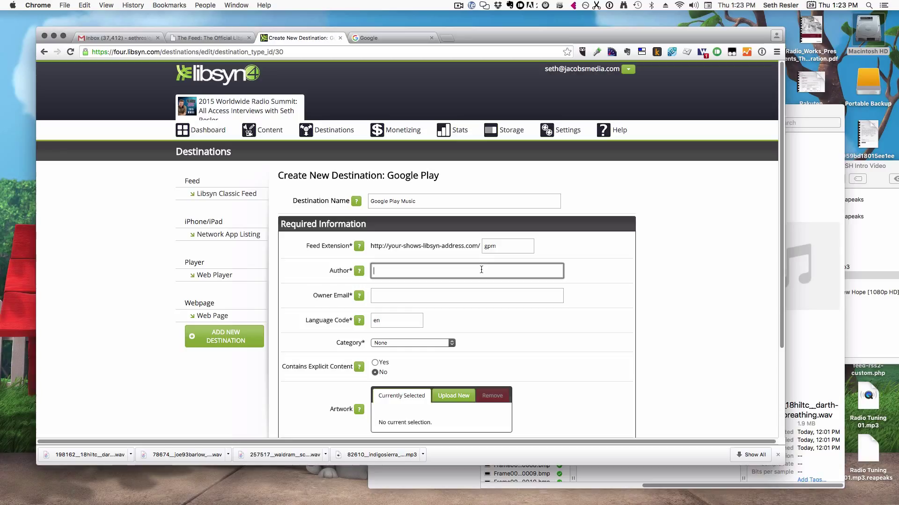
{"action": "type", "text": "Seth Re"}
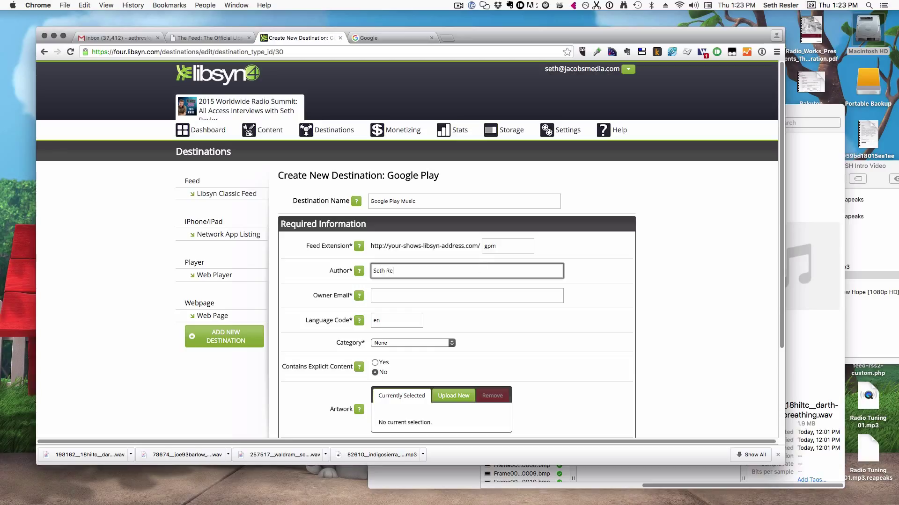
{"action": "left_click", "coordinate": [466, 296]}
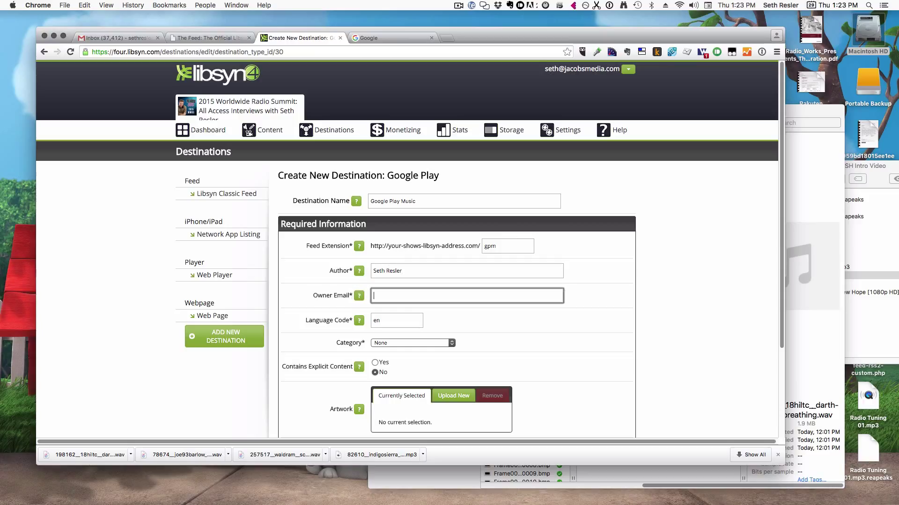
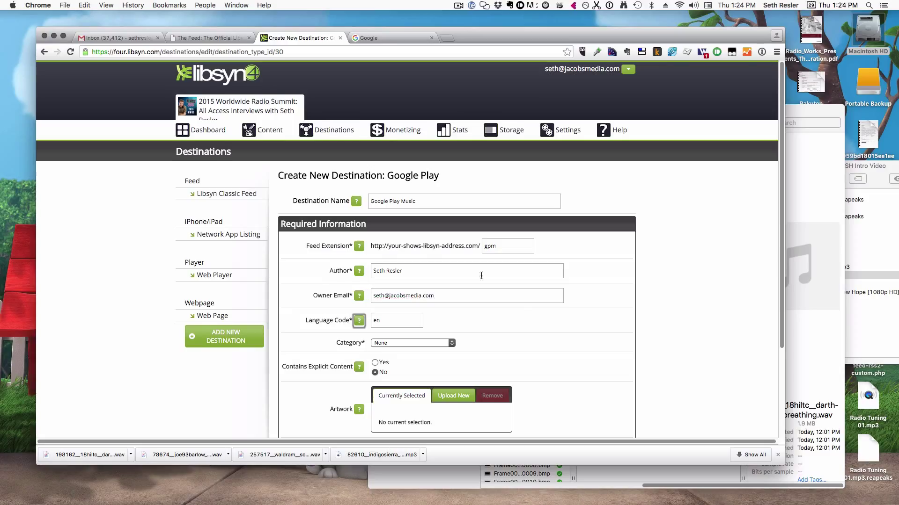
{"action": "left_click", "coordinate": [412, 343]}
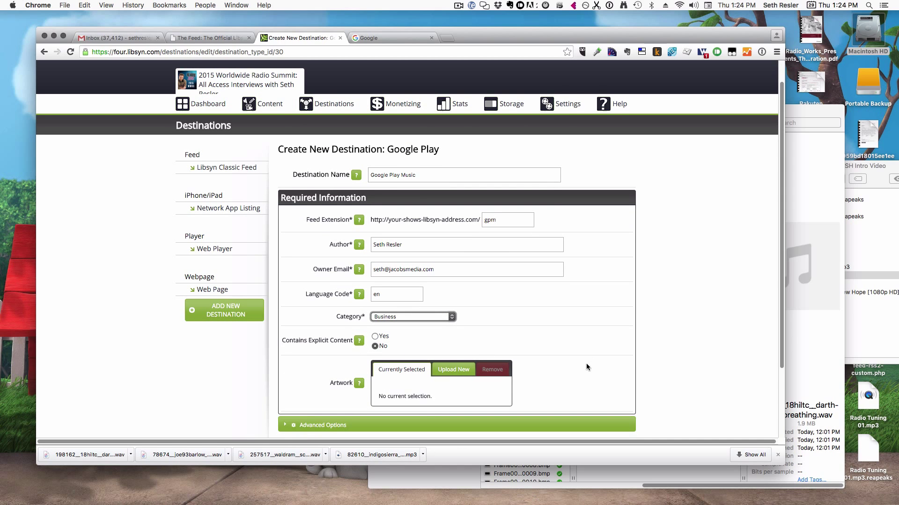
{"action": "scroll", "scroll_direction": "down", "scroll_amount": 3}
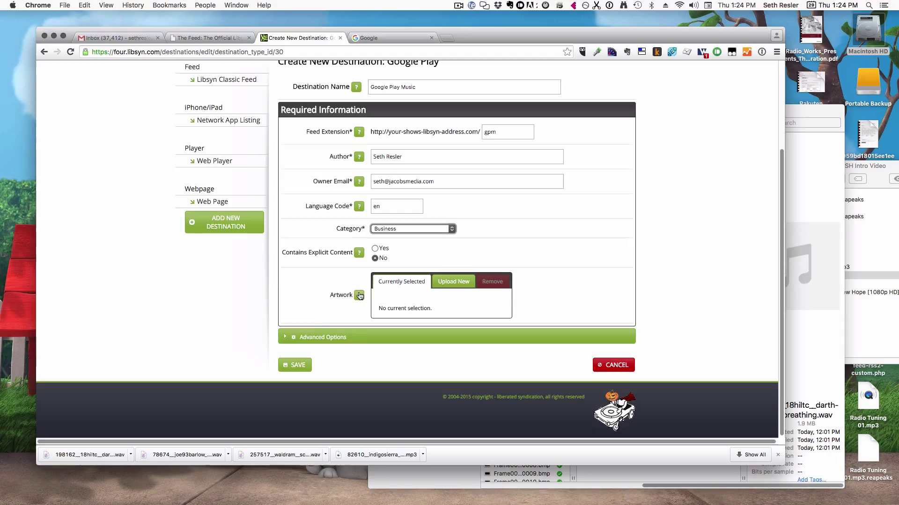
Read the artwork requirements help and mark the podcast as not explicit.
{"action": "left_click", "coordinate": [360, 294]}
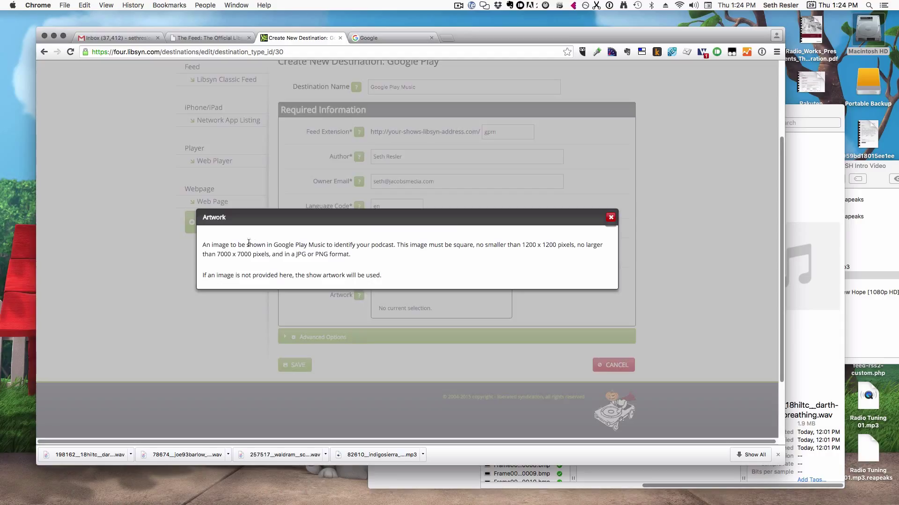
{"action": "mouse_move", "coordinate": [550, 246]}
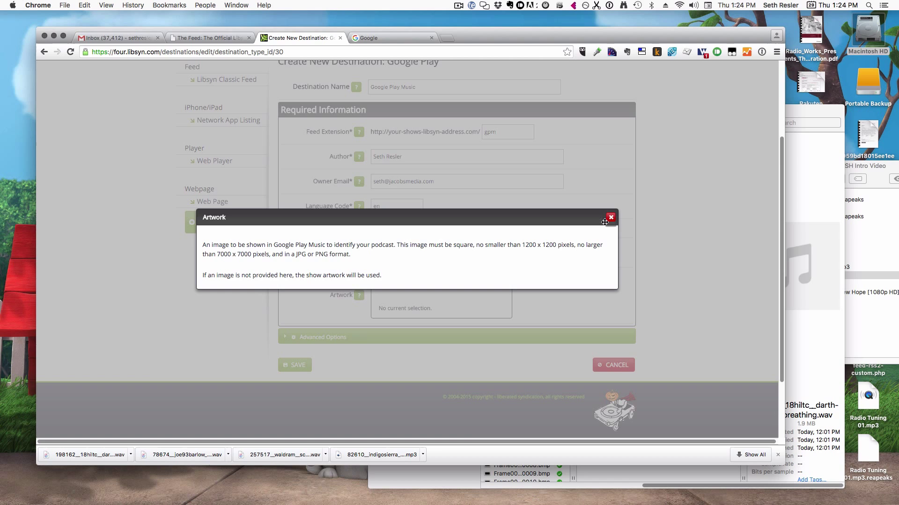
{"action": "mouse_move", "coordinate": [461, 244]}
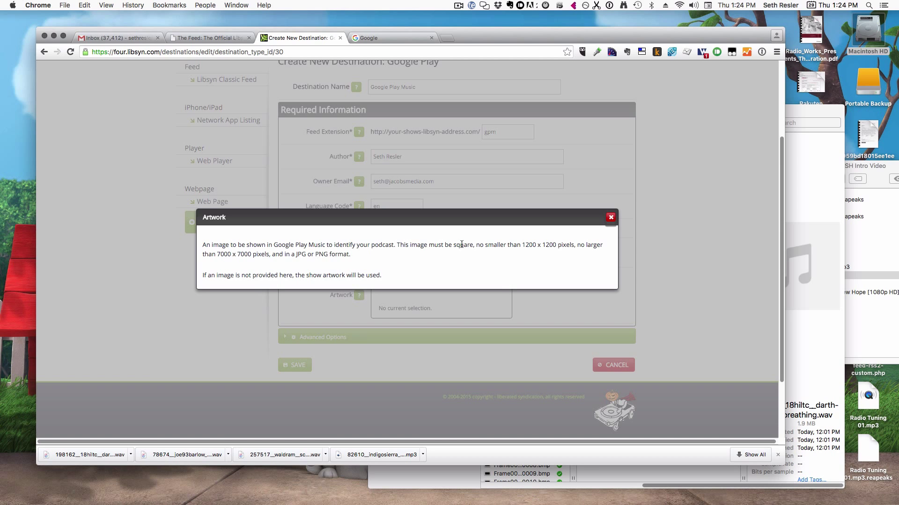
{"action": "left_click", "coordinate": [609, 217]}
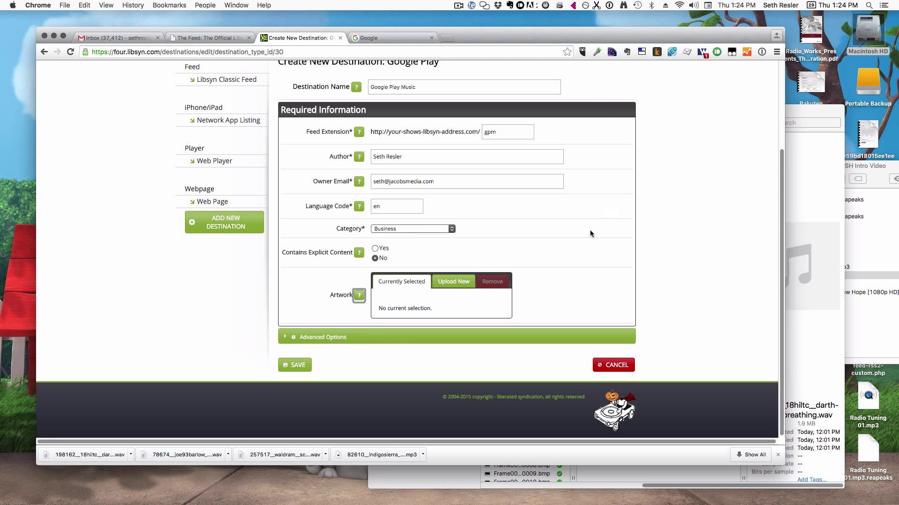
Upload the 1400x1400 JPG from the 2015 WWRS Artwork folder as the destination artwork.
{"action": "left_click", "coordinate": [453, 281]}
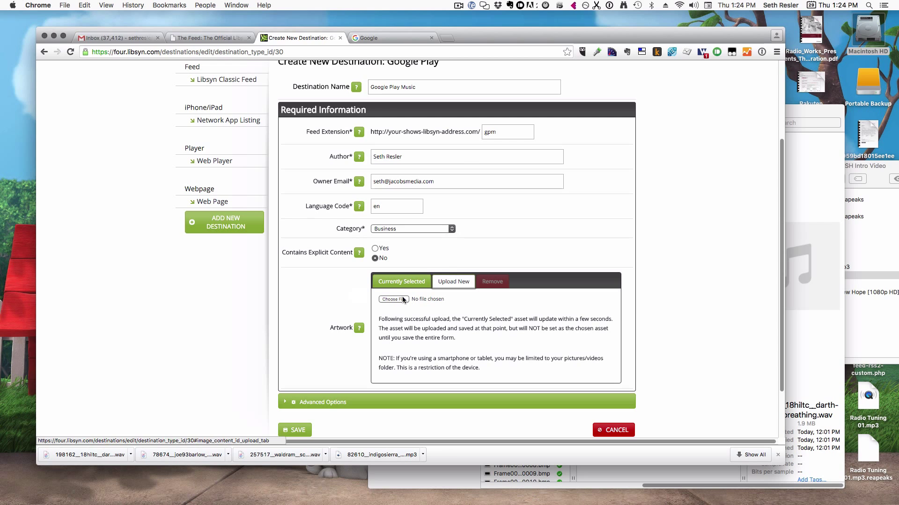
{"action": "left_click", "coordinate": [392, 299]}
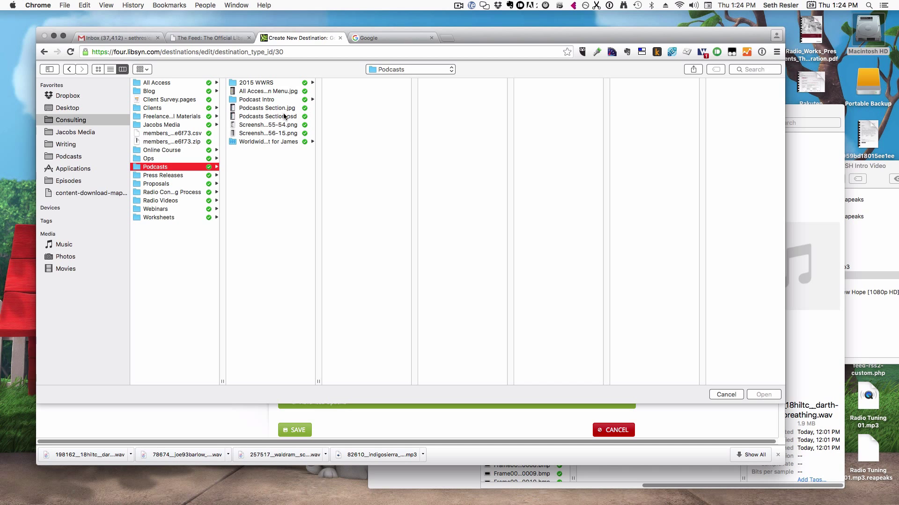
{"action": "left_click", "coordinate": [256, 82]}
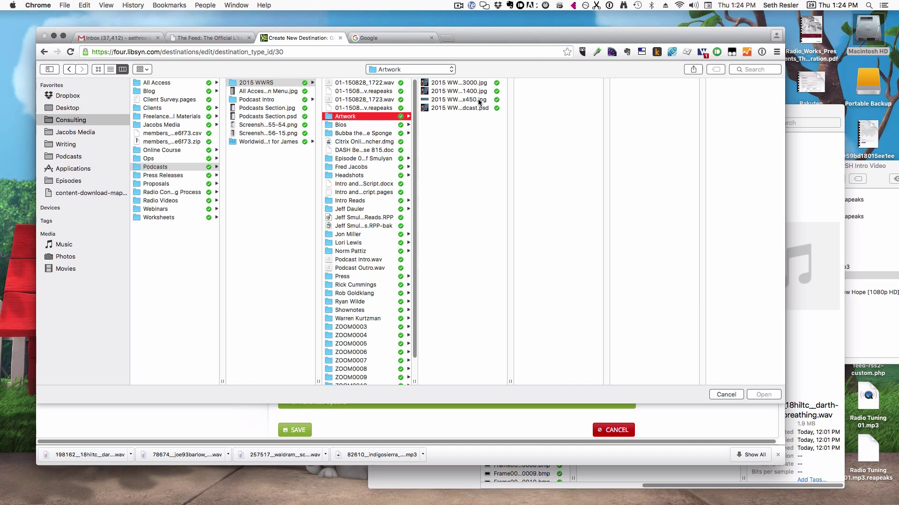
{"action": "left_click", "coordinate": [459, 91]}
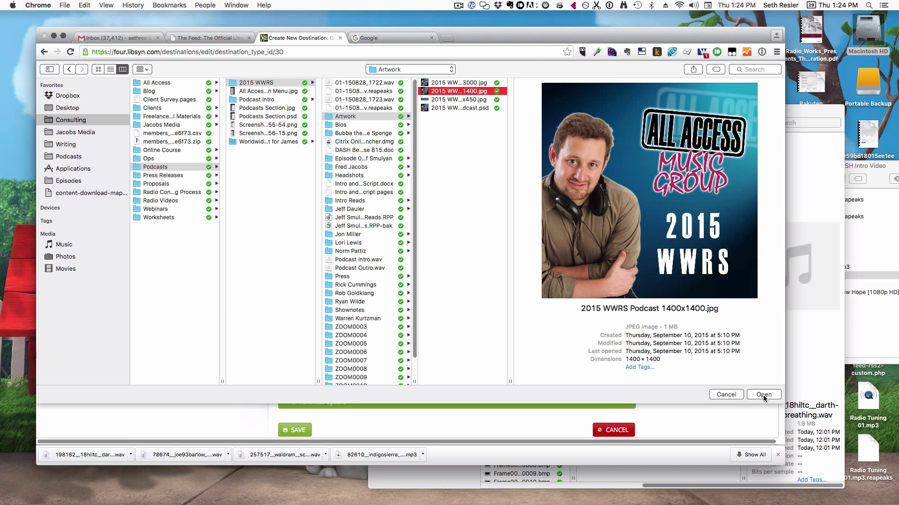
{"action": "left_click", "coordinate": [762, 394]}
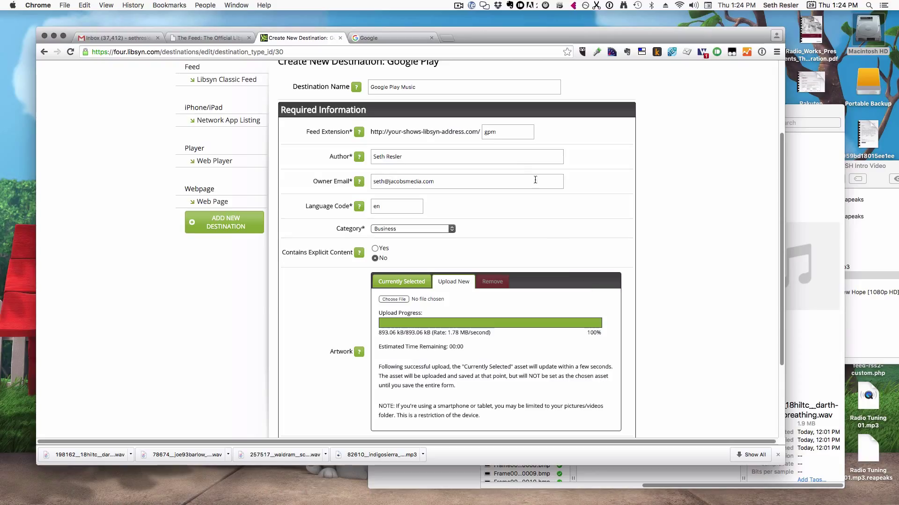
Change the feed extension from gpm to googleplay, review Advanced Options and save the destination.
{"action": "left_click", "coordinate": [506, 132]}
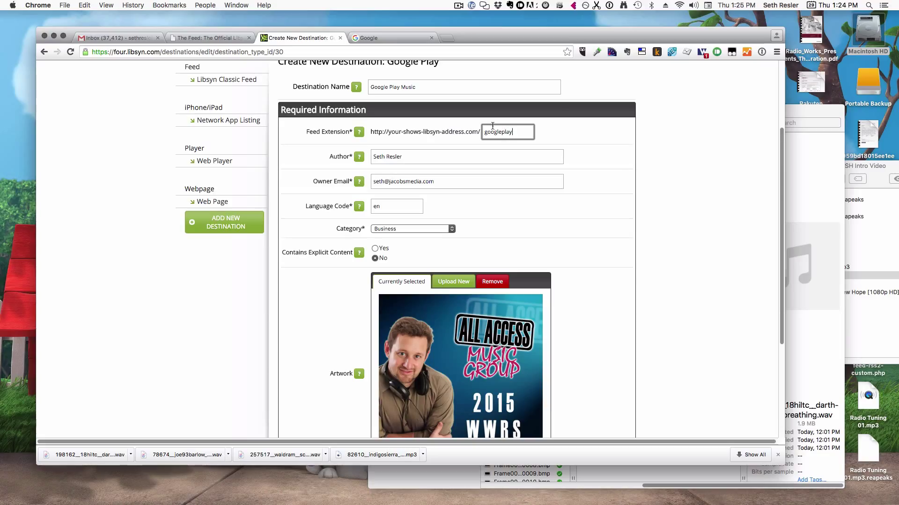
{"action": "scroll", "scroll_direction": "down", "scroll_amount": 3}
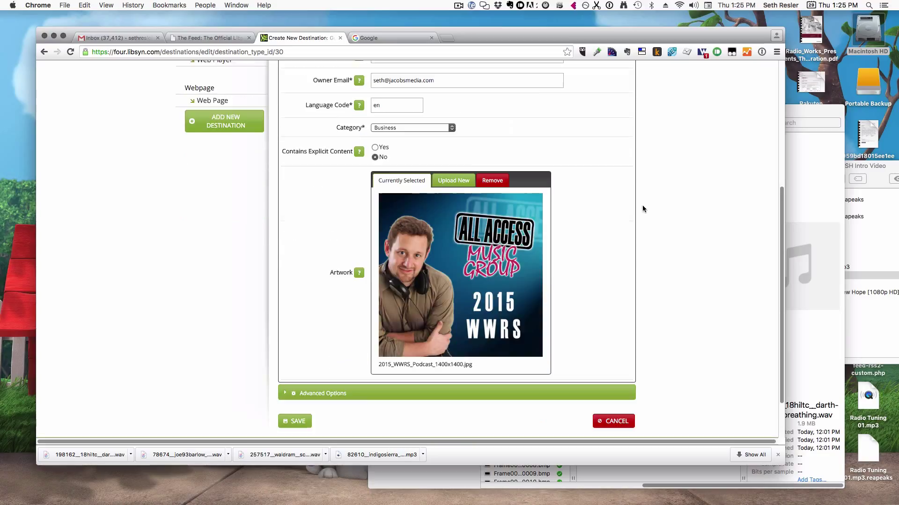
{"action": "left_click", "coordinate": [322, 393]}
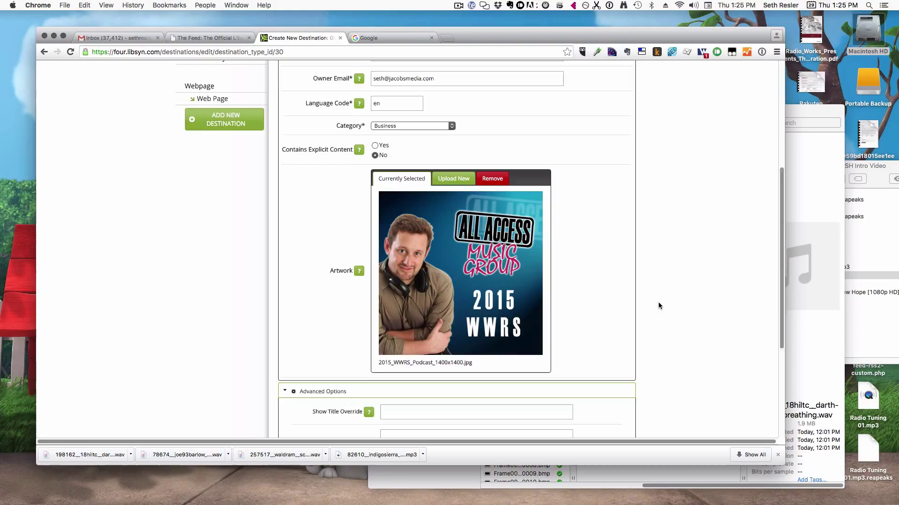
{"action": "scroll", "scroll_direction": "down", "scroll_amount": 3}
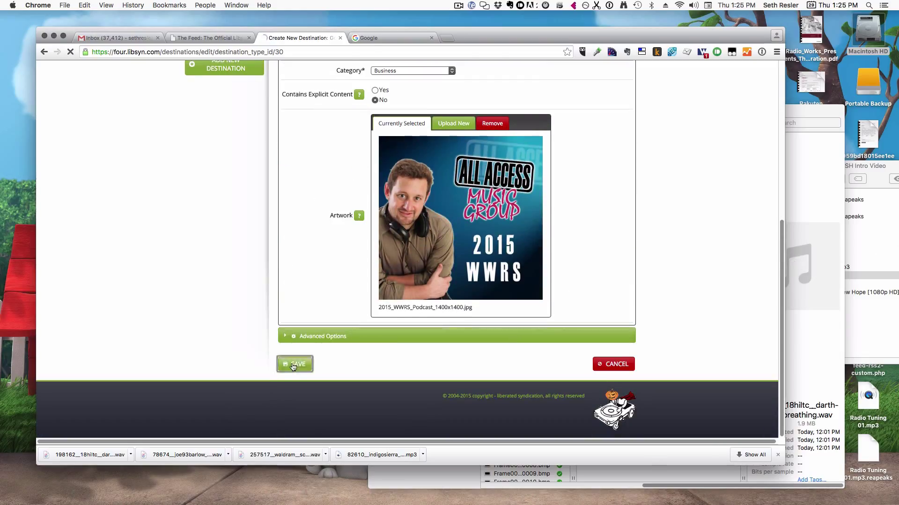
{"action": "left_click", "coordinate": [295, 364]}
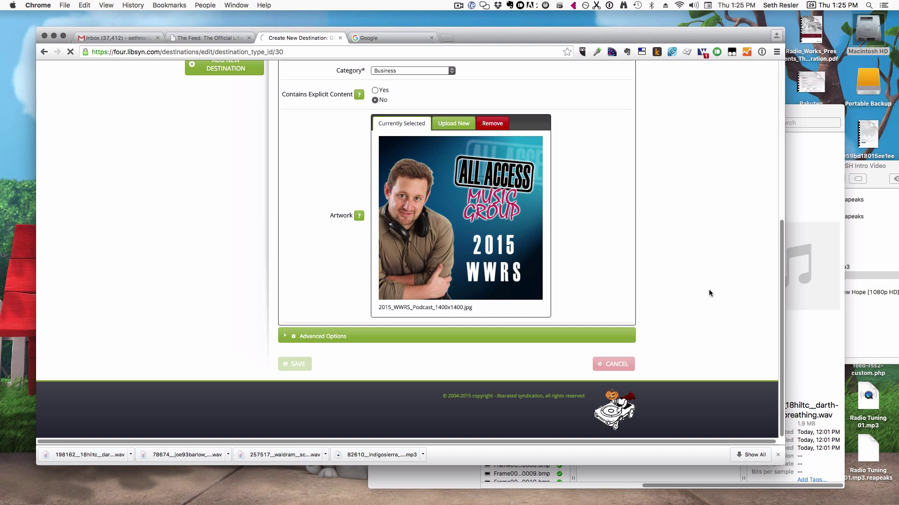
Copy the Google Play Music feed link address from the Quick Links list.
{"action": "left_click", "coordinate": [295, 364]}
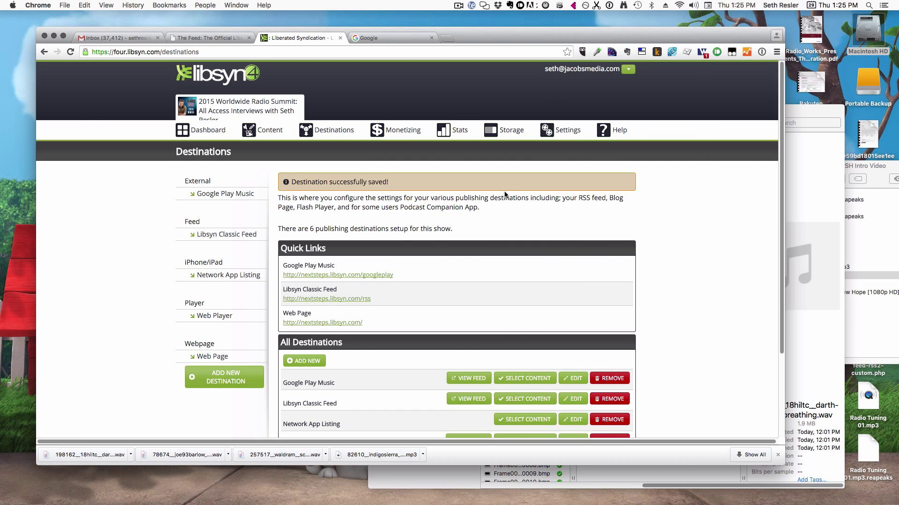
{"action": "mouse_move", "coordinate": [548, 238]}
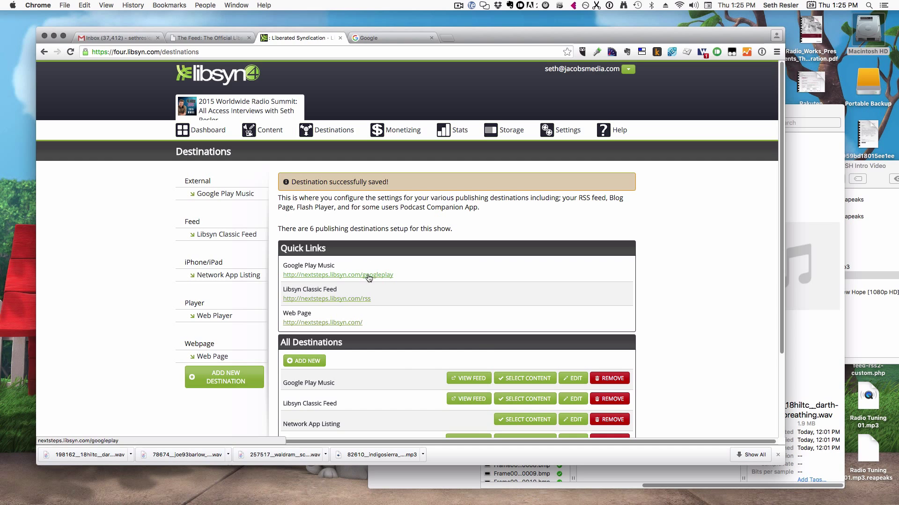
{"action": "right_click", "coordinate": [338, 274]}
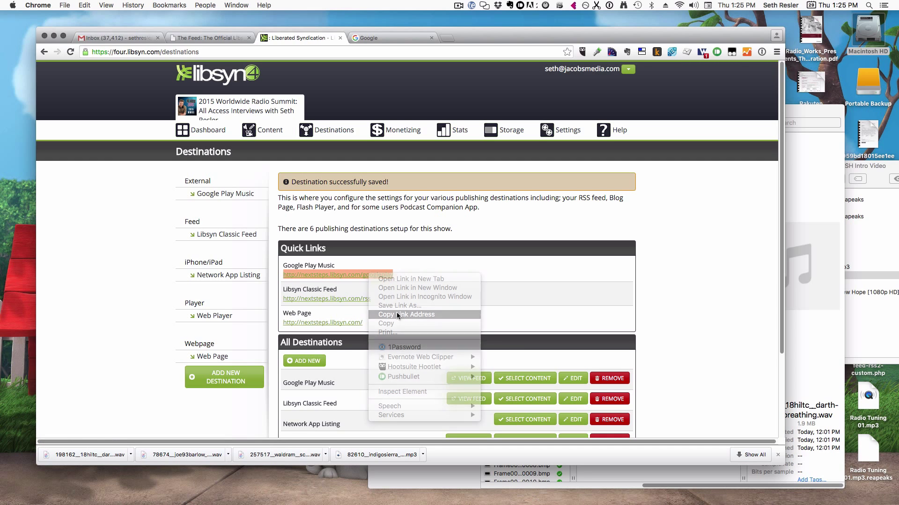
{"action": "left_click", "coordinate": [405, 315]}
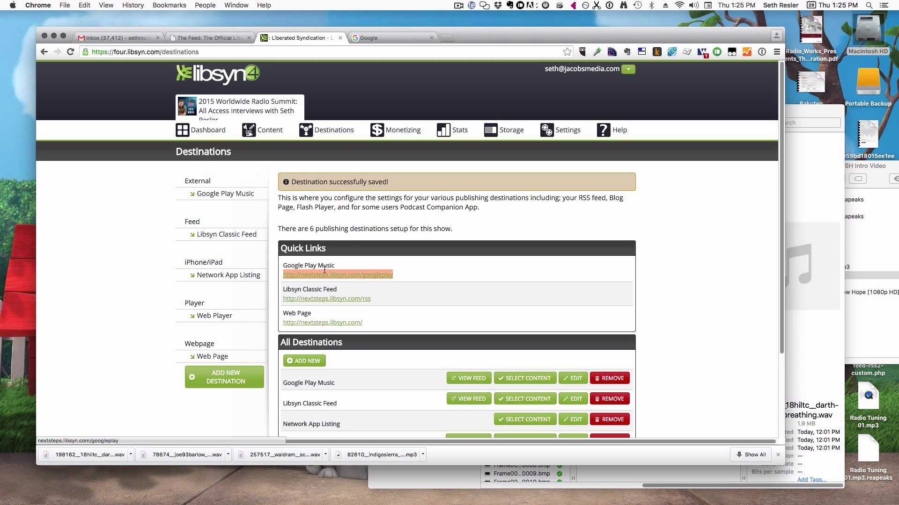
{"action": "mouse_move", "coordinate": [376, 47]}
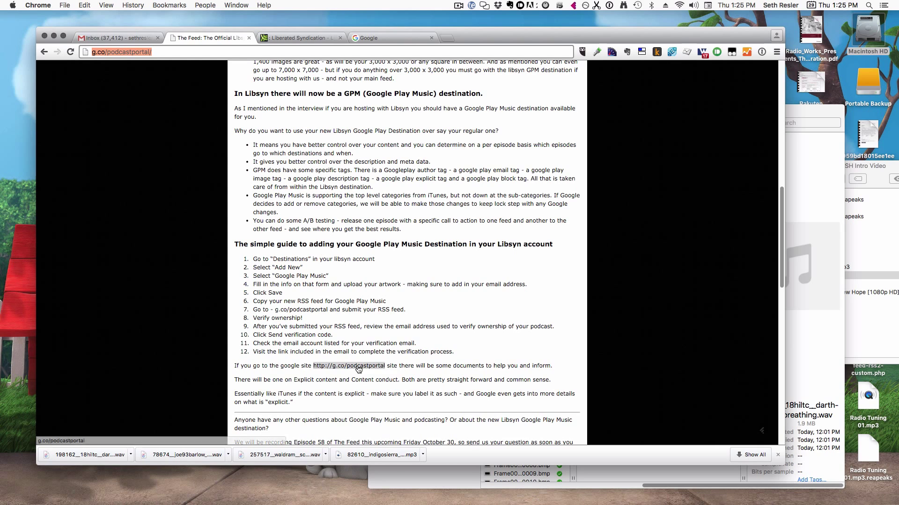
{"action": "right_click", "coordinate": [358, 370]}
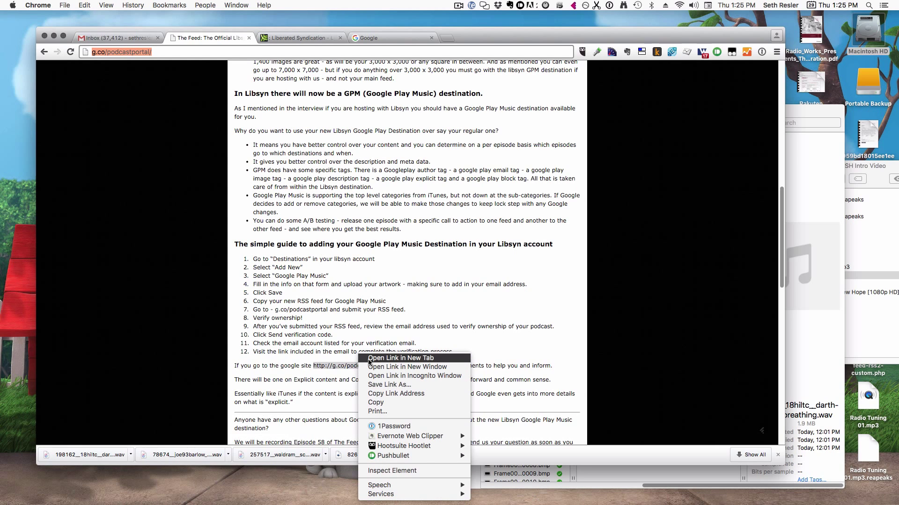
{"action": "left_click", "coordinate": [400, 358]}
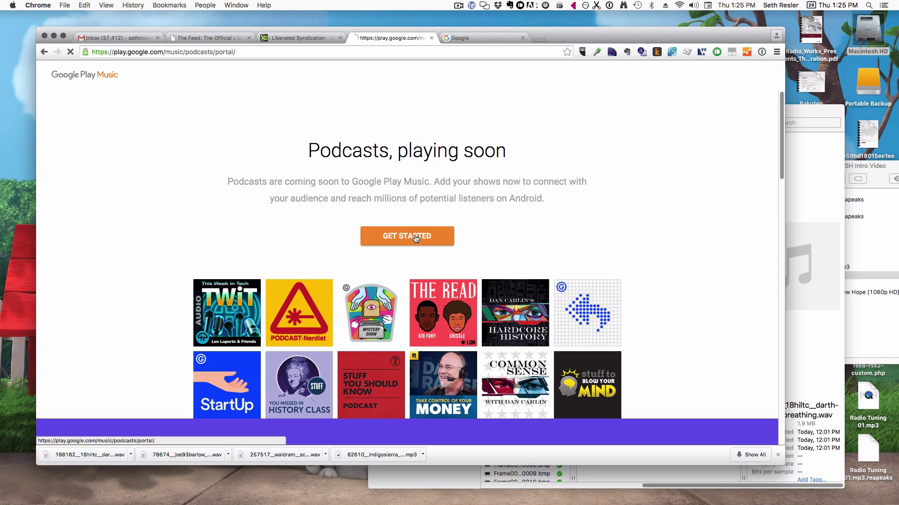
Get started submitting a feed for a new podcast and accept the Terms of service.
{"action": "left_click", "coordinate": [406, 236]}
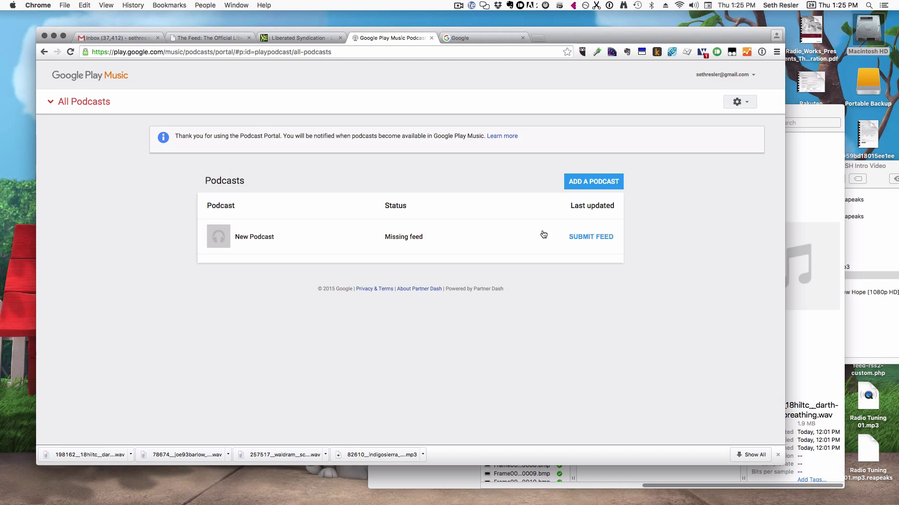
{"action": "left_click", "coordinate": [593, 181]}
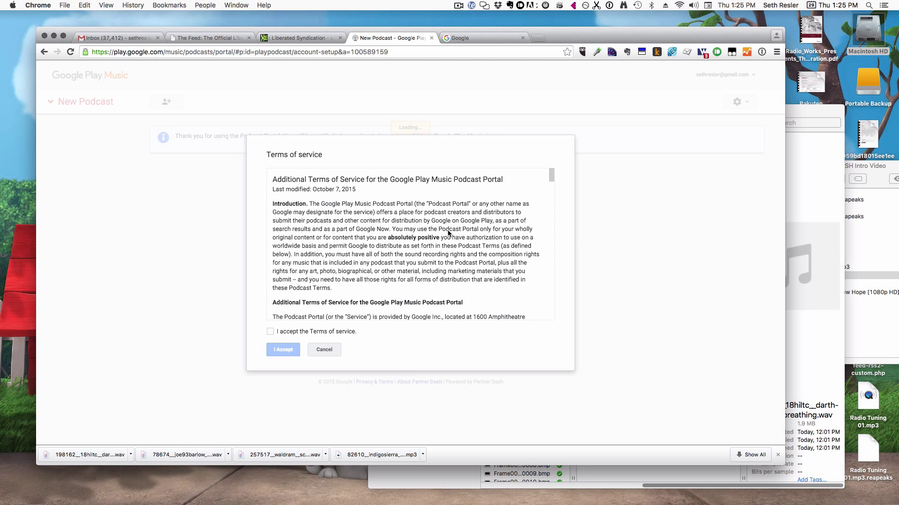
{"action": "left_click", "coordinate": [270, 332]}
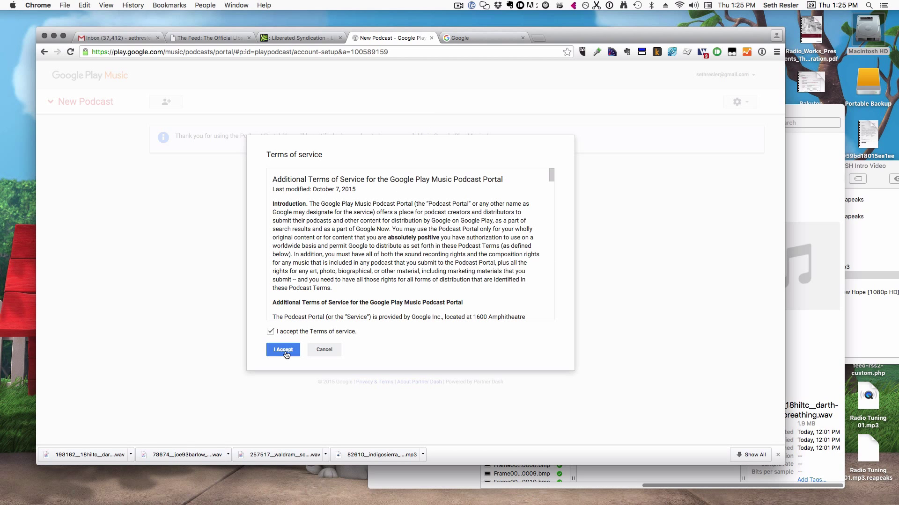
{"action": "left_click", "coordinate": [283, 349]}
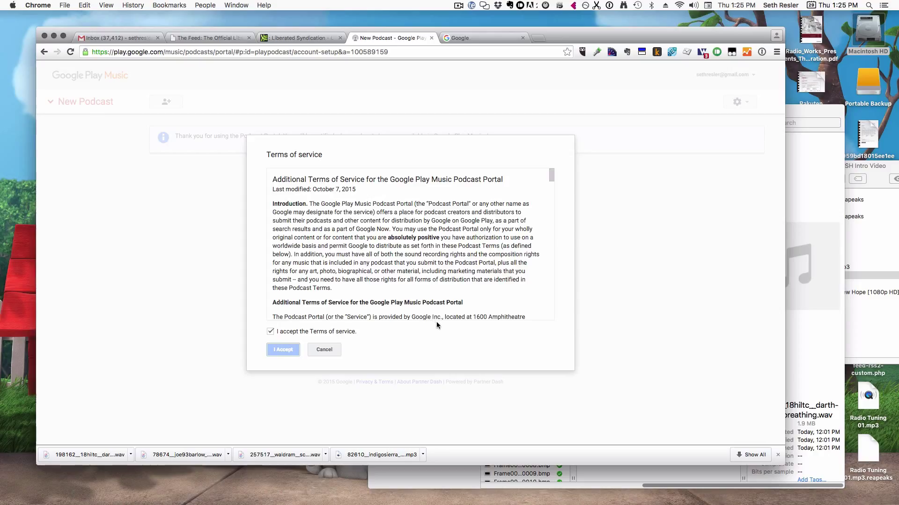
{"action": "left_click", "coordinate": [283, 349]}
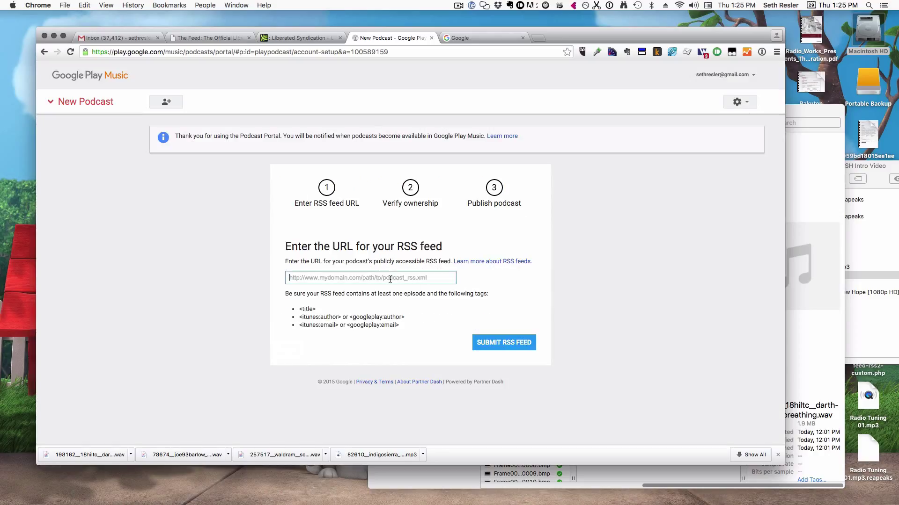
{"action": "type", "text": "http://nextsteps.libsyn.com/googleplay"}
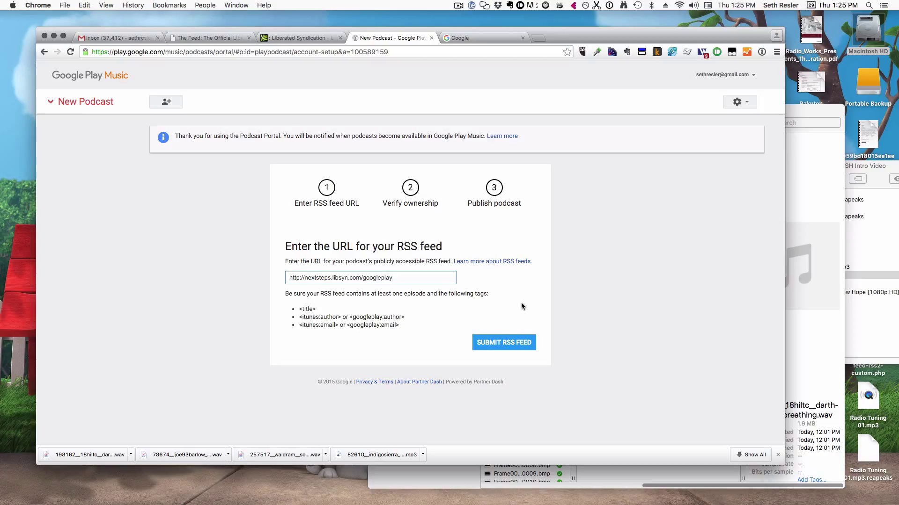
{"action": "left_click", "coordinate": [503, 342]}
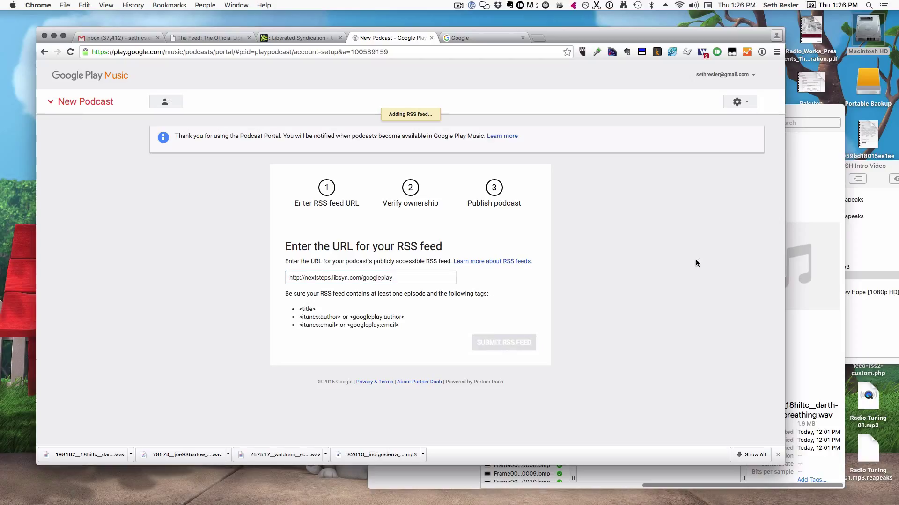
{"action": "mouse_move", "coordinate": [635, 261]}
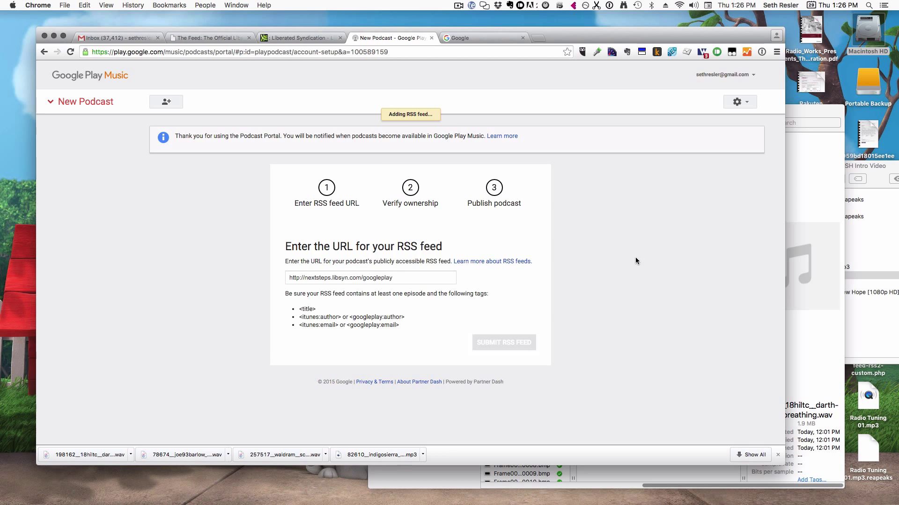
{"action": "left_click", "coordinate": [503, 342]}
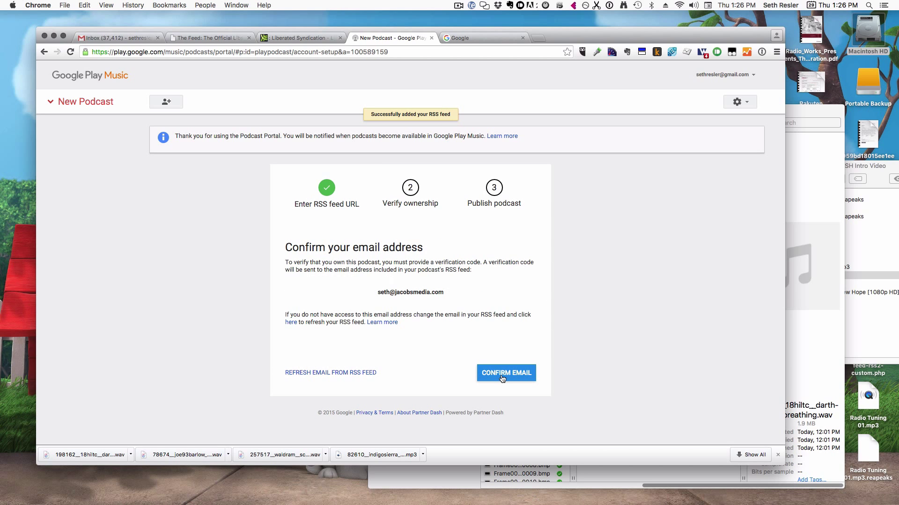
{"action": "left_click", "coordinate": [505, 372]}
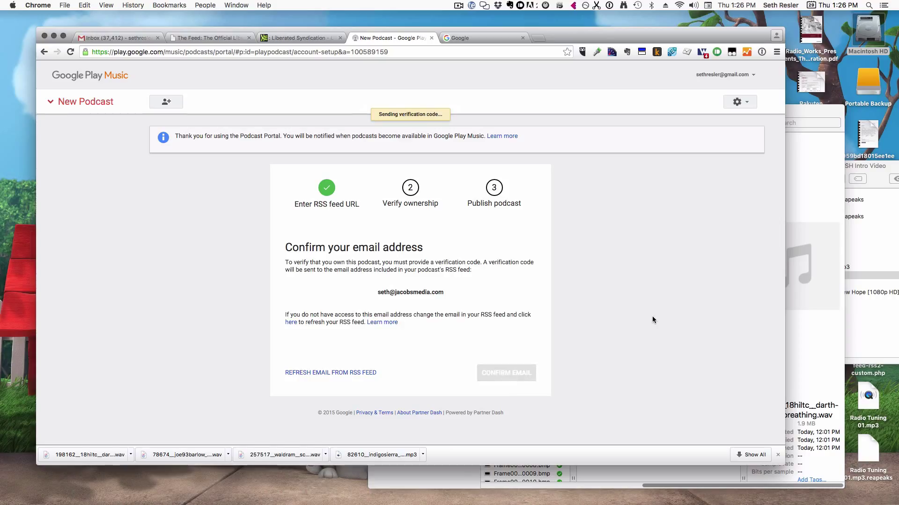
{"action": "left_click", "coordinate": [505, 373]}
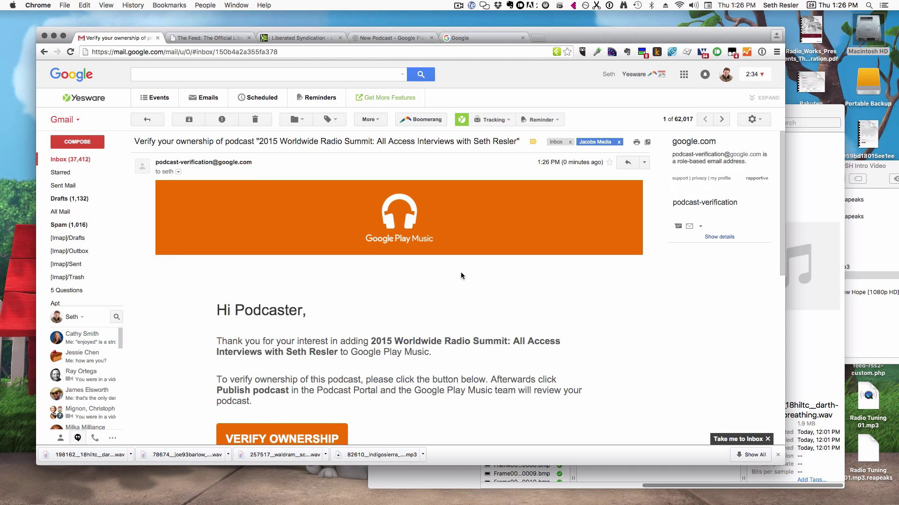
Confirm podcast ownership via the Verify Ownership button in the verification email.
{"action": "left_click", "coordinate": [281, 438]}
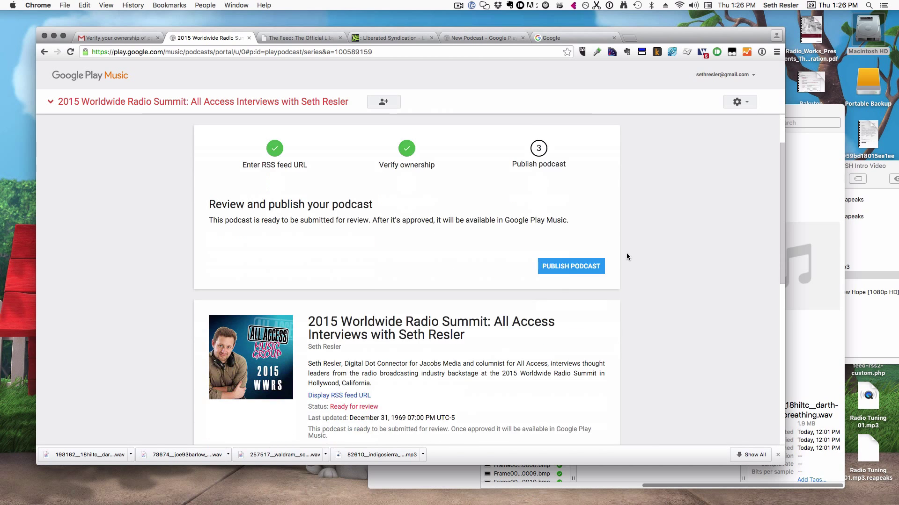
Review the episode list and publish the 2015 Worldwide Radio Summit podcast so it shows Under review.
{"action": "scroll", "scroll_direction": "down", "scroll_amount": 3}
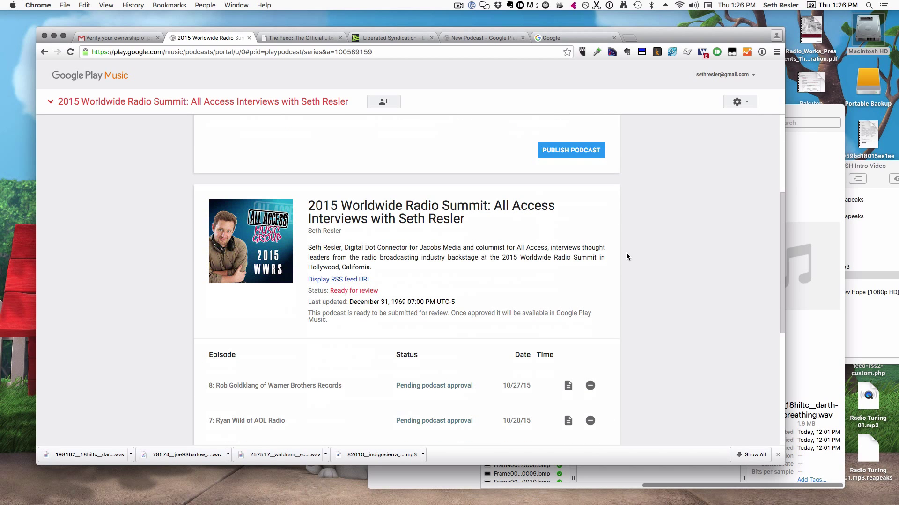
{"action": "scroll", "scroll_direction": "down", "scroll_amount": 3}
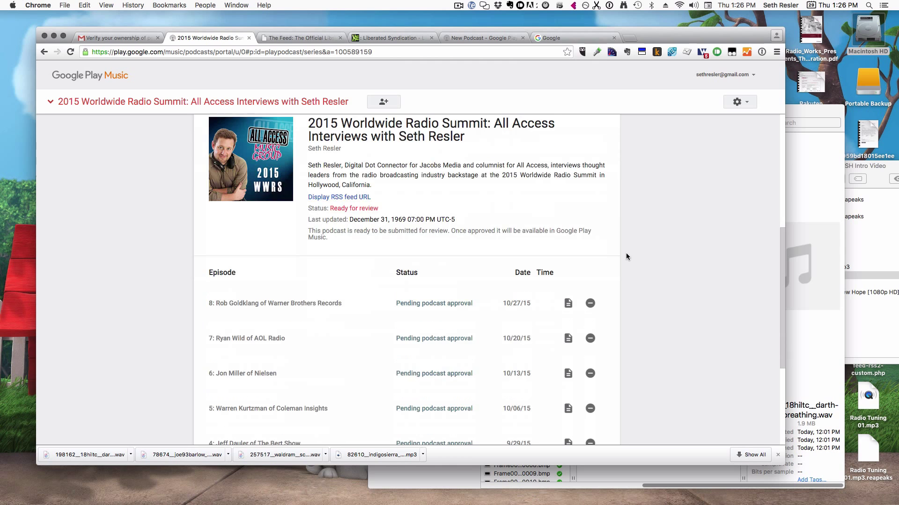
{"action": "scroll", "scroll_direction": "down", "scroll_amount": 3}
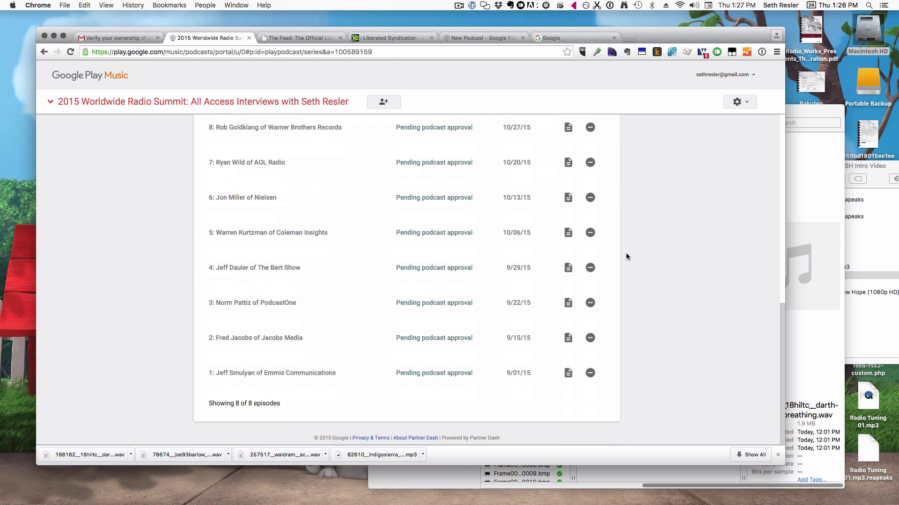
{"action": "scroll", "scroll_direction": "up", "scroll_amount": 3}
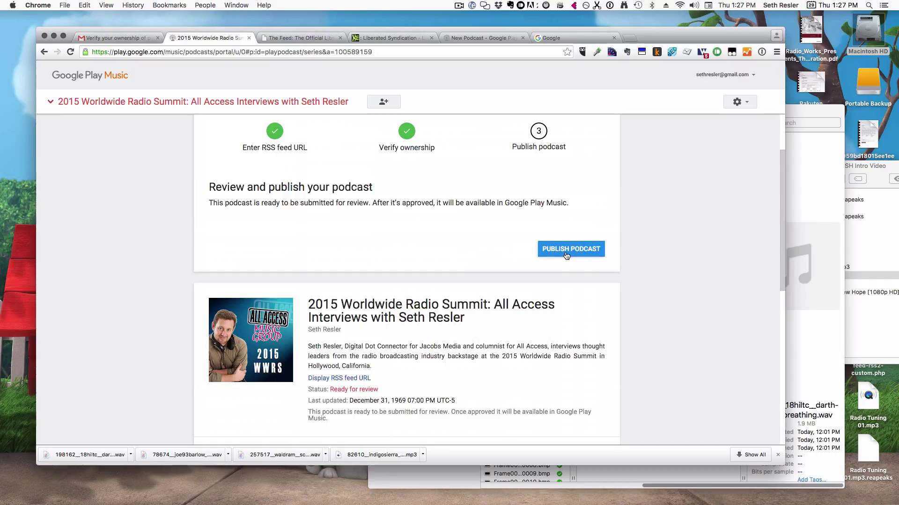
{"action": "left_click", "coordinate": [570, 248]}
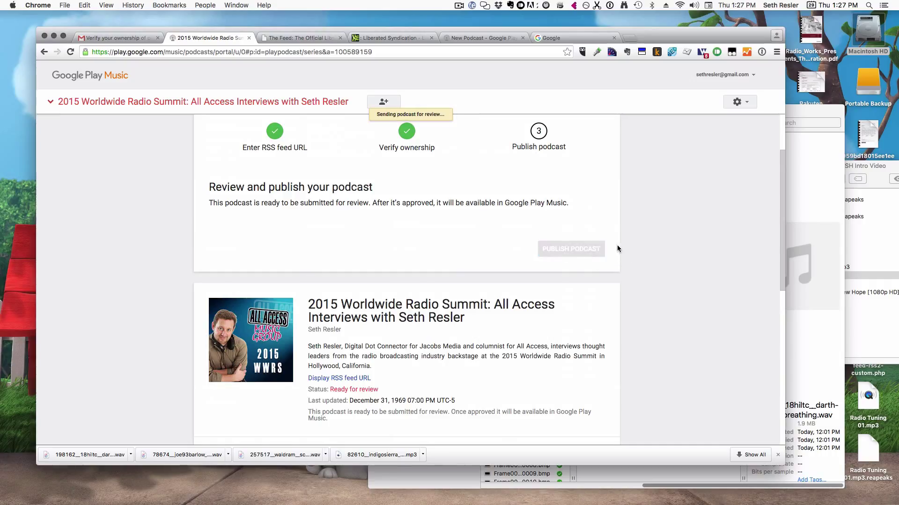
{"action": "left_click", "coordinate": [570, 249]}
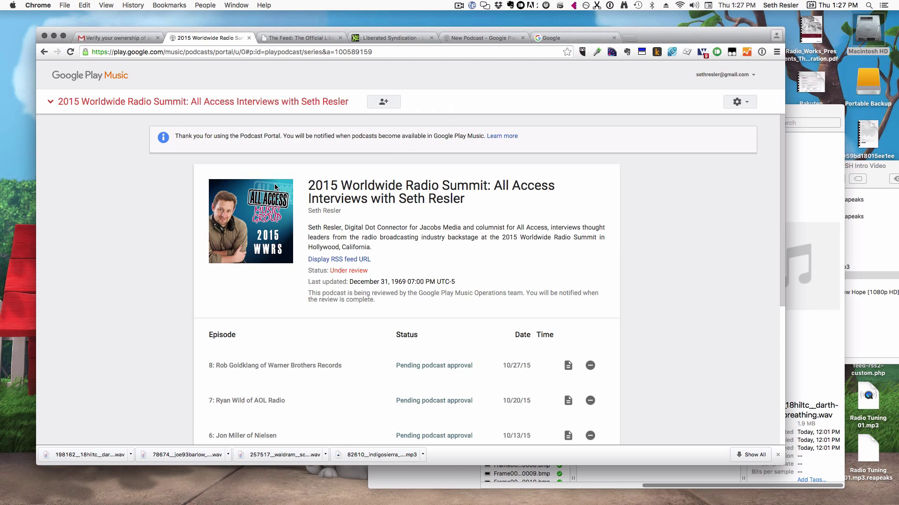
{"action": "mouse_move", "coordinate": [446, 265]}
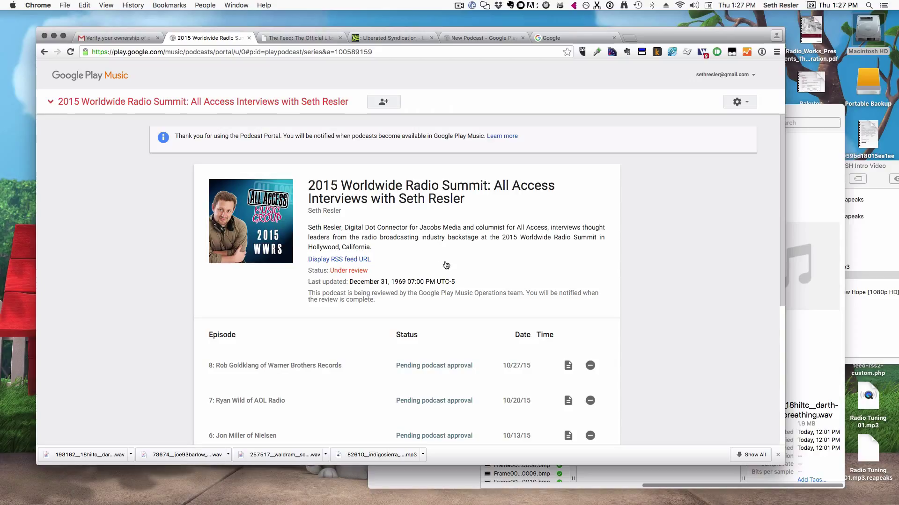
{"action": "mouse_move", "coordinate": [445, 265]}
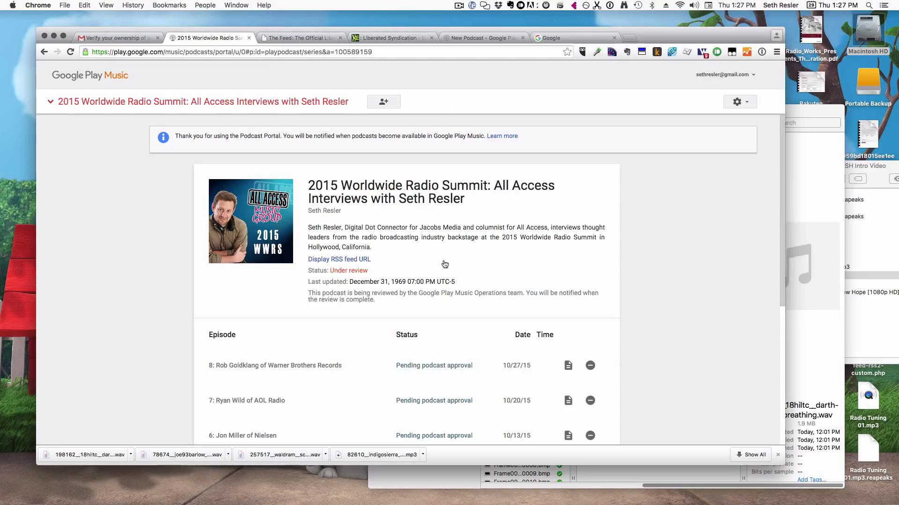
{"action": "mouse_move", "coordinate": [494, 143]}
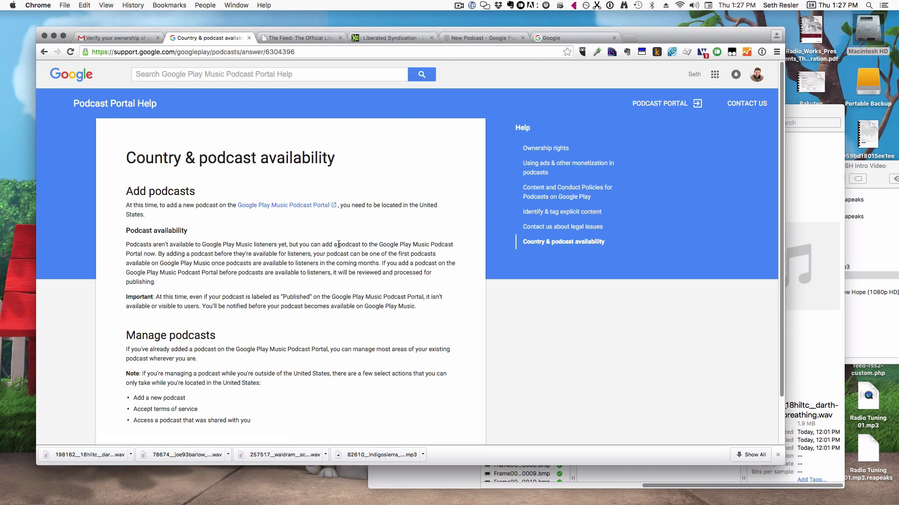
Highlight the first Podcast availability sentence stating podcasts aren't yet available to listeners.
{"action": "left_click_drag", "start_coordinate": [127, 244], "coordinate": [276, 245]}
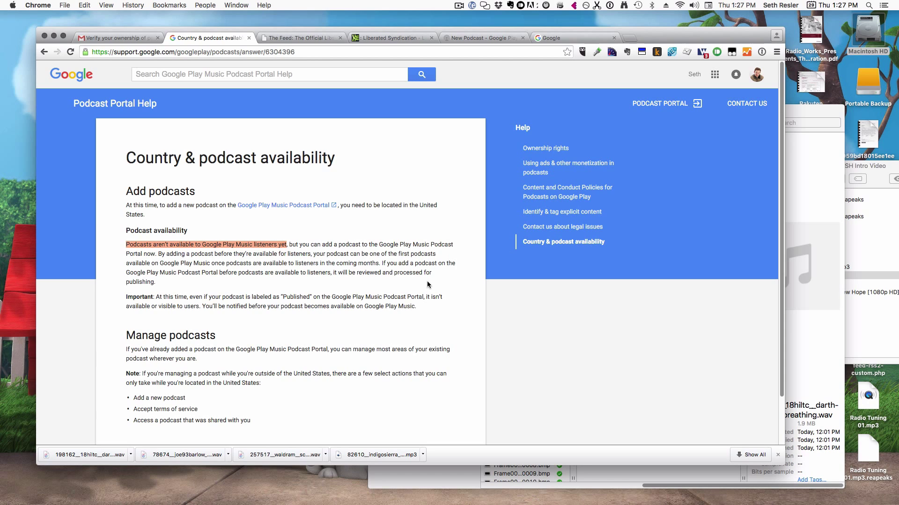
{"action": "mouse_move", "coordinate": [389, 321]}
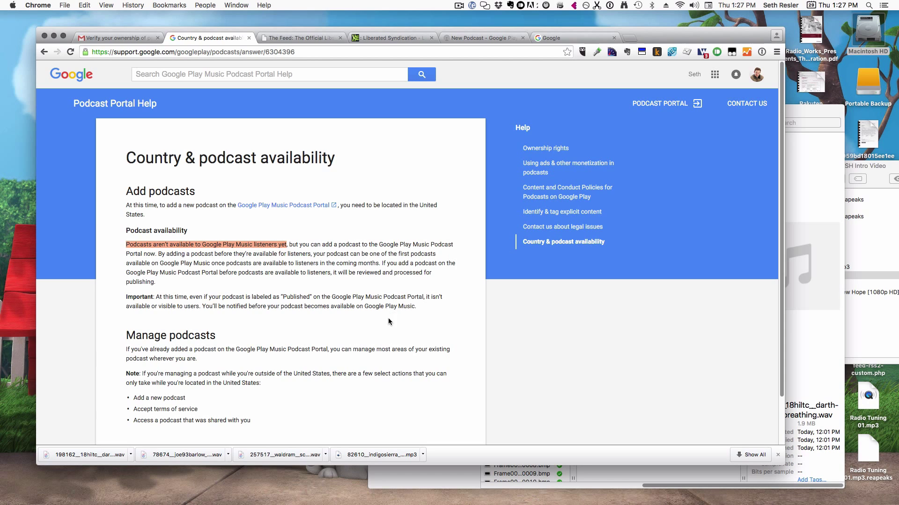
{"action": "mouse_move", "coordinate": [358, 343]}
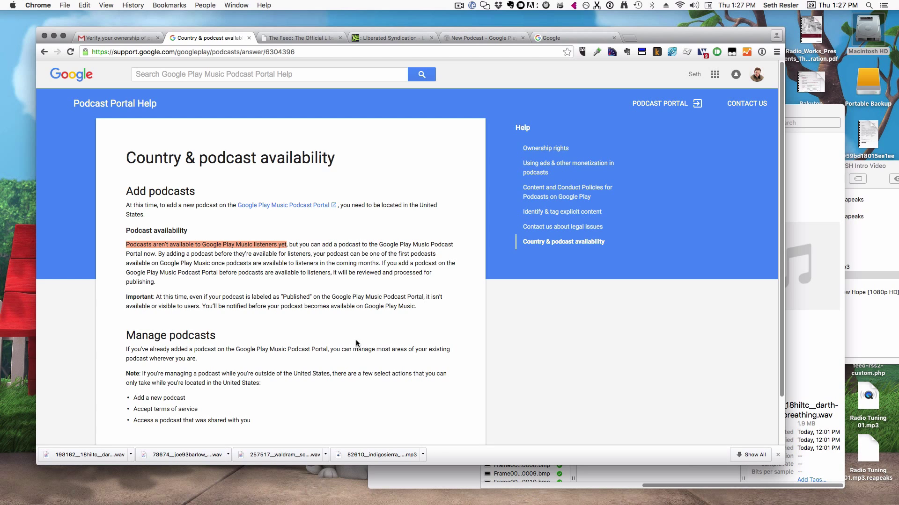
{"action": "scroll", "scroll_direction": "down", "scroll_amount": 3}
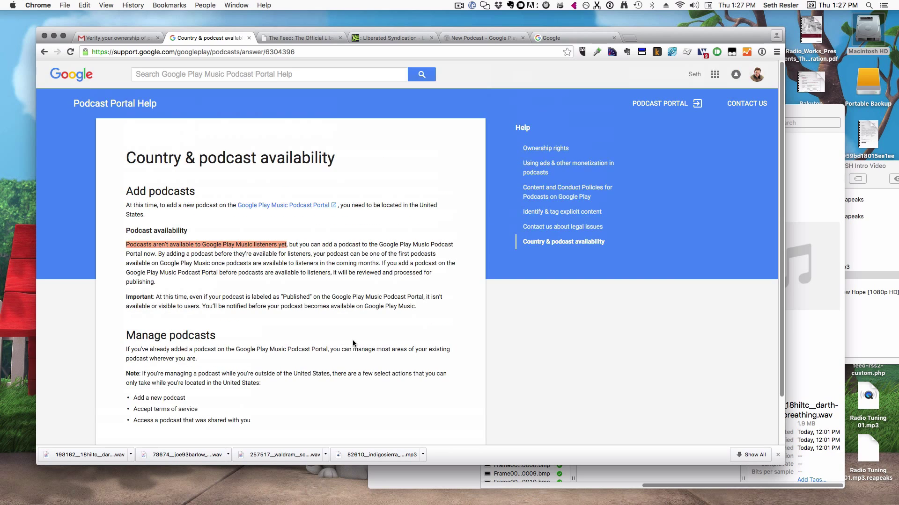
{"action": "mouse_move", "coordinate": [349, 343]}
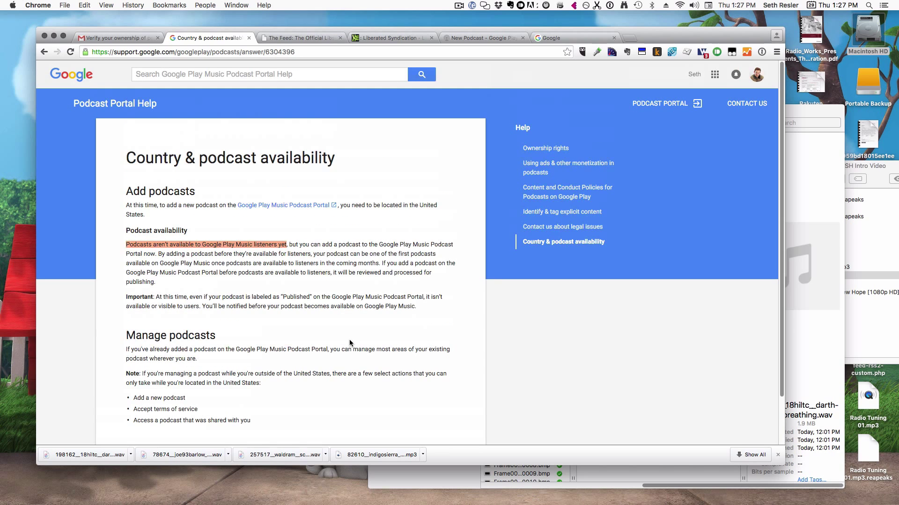